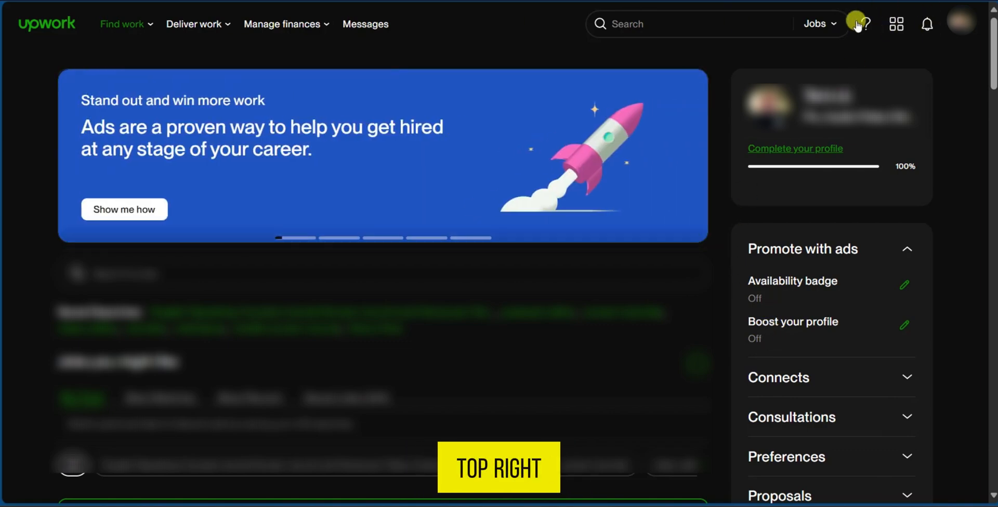
pyautogui.moveTo(864, 24)
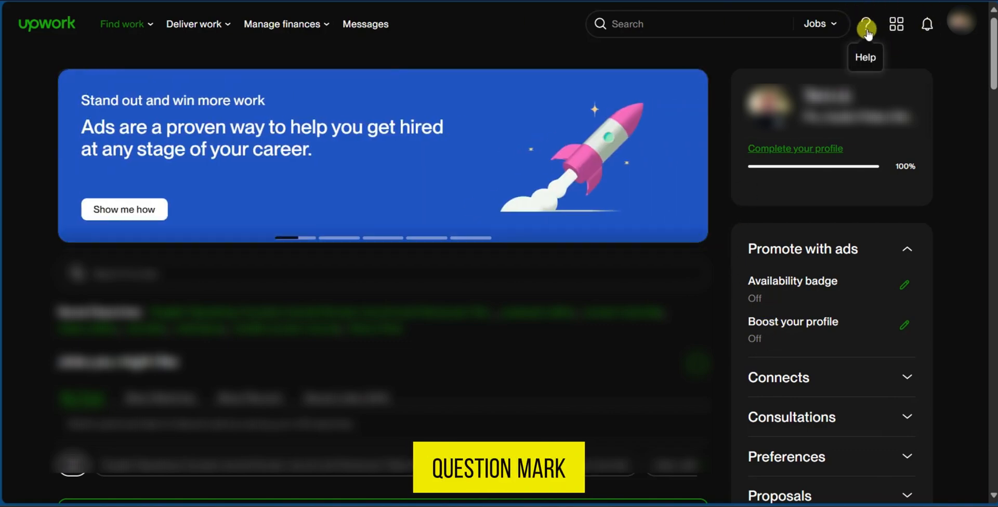
# Step: Reveal the help menu from the question-mark icon in the dashboard top bar
pyautogui.click(866, 24)
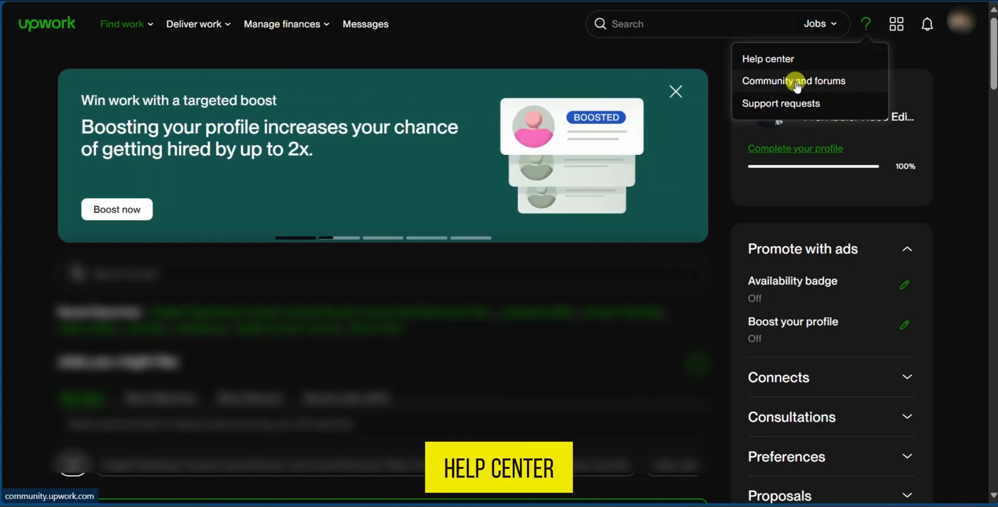
pyautogui.moveTo(809, 103)
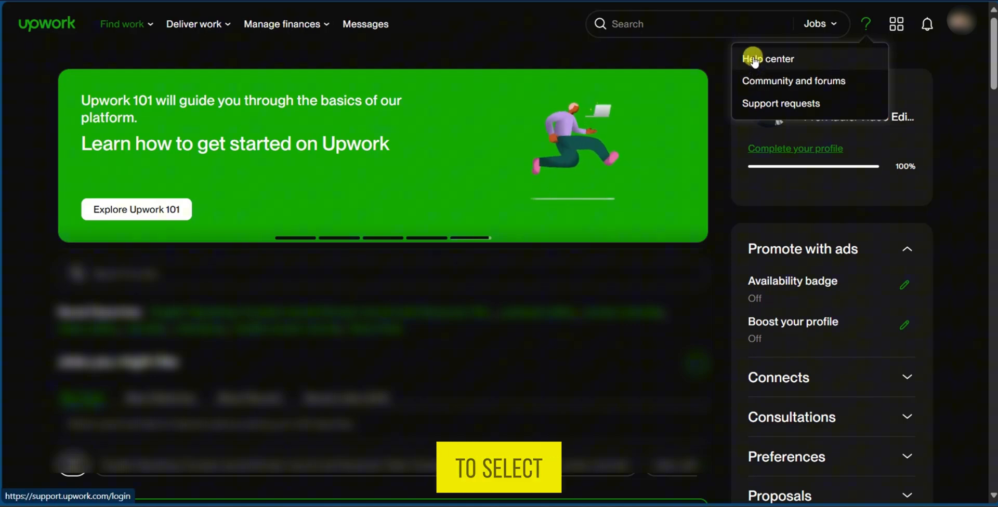
# Step: Go to the Help center and scroll down past the account cards to 'How can we help?'
pyautogui.click(768, 58)
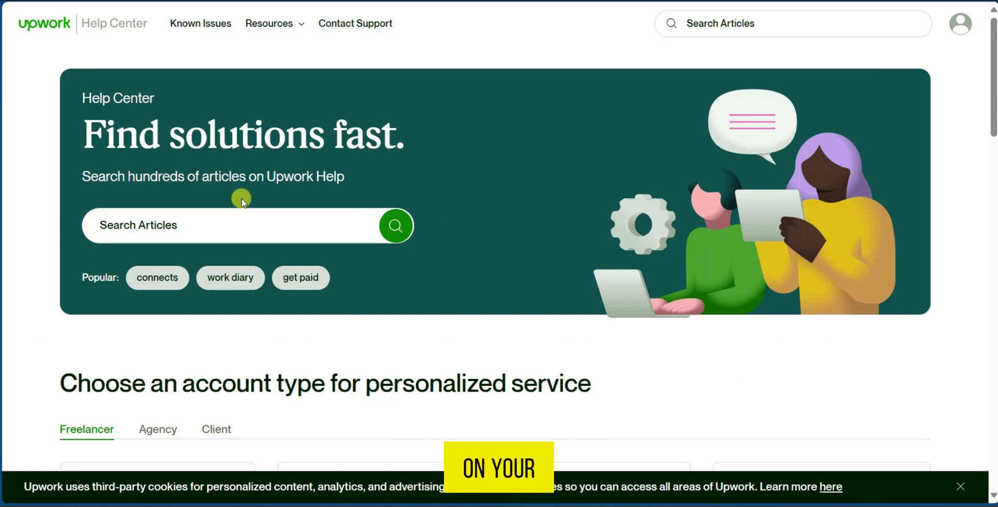
pyautogui.scroll(-3)
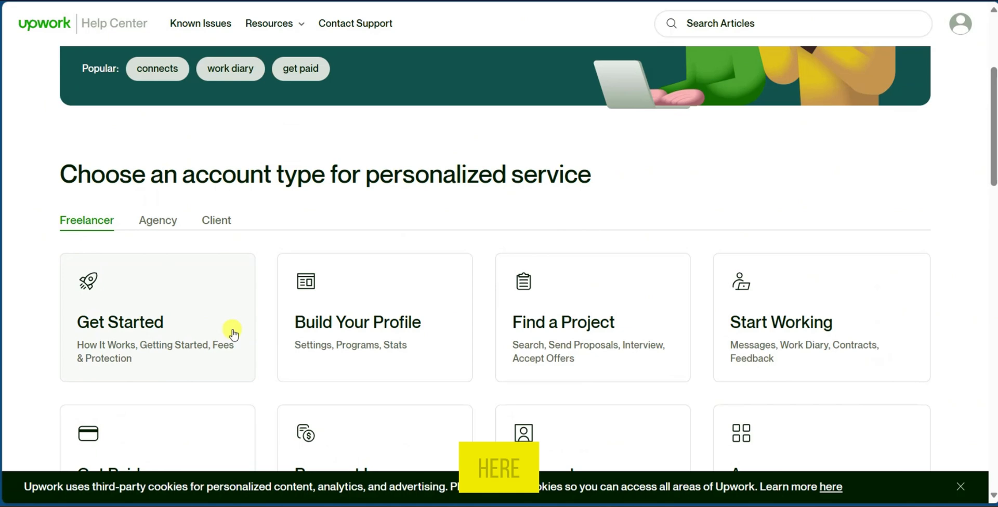
pyautogui.scroll(-3)
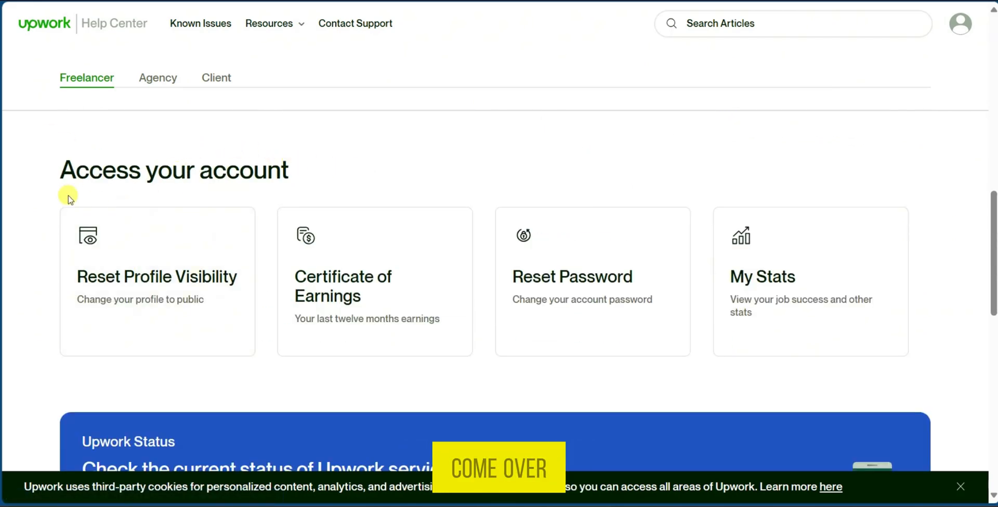
pyautogui.scroll(-3)
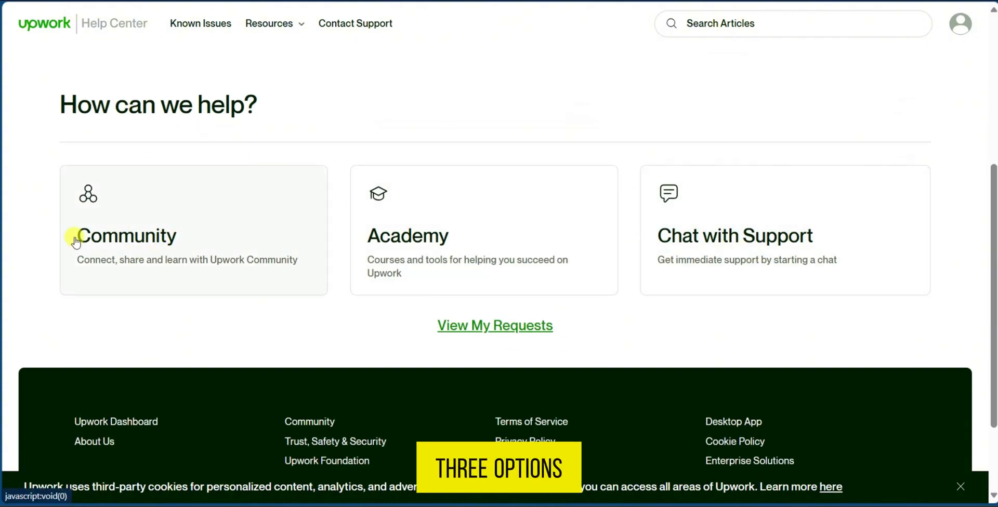
pyautogui.moveTo(733, 254)
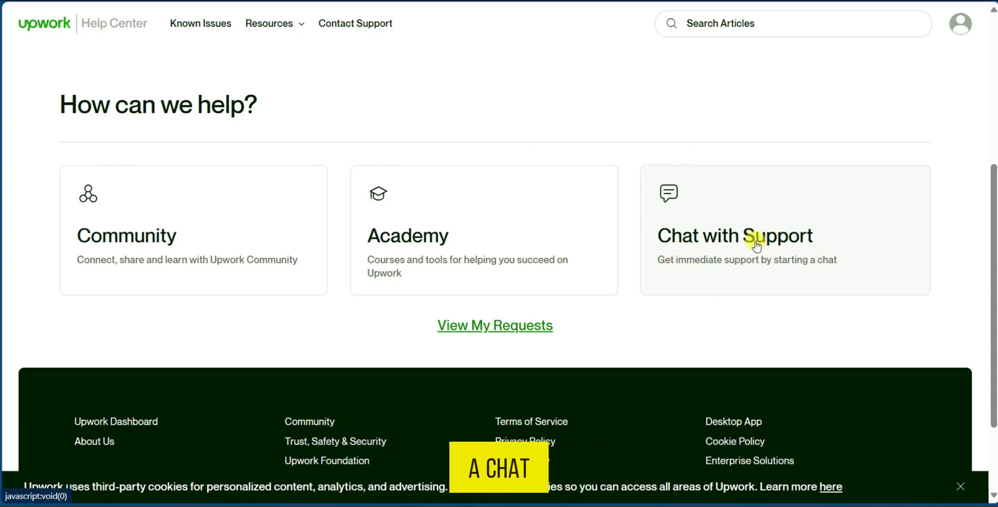
# Step: Launch the Chat with Support card so the Upwork Support chat window greets you
pyautogui.click(735, 236)
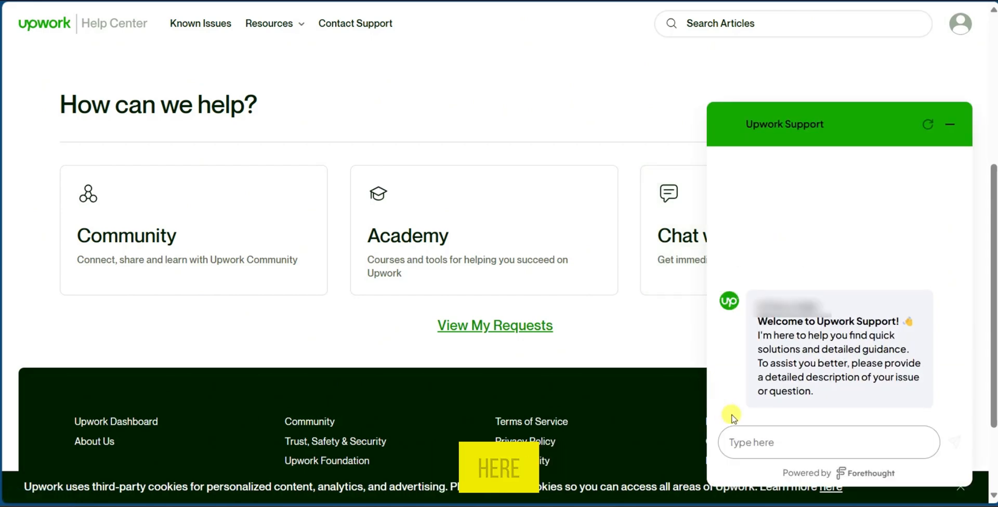